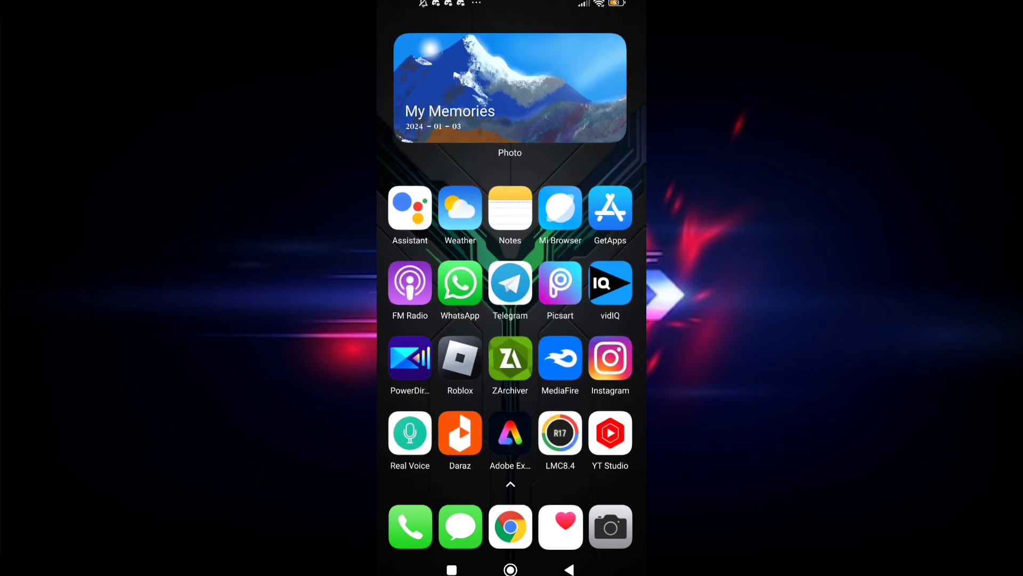
Open the downloaded ROG GAME TURBO II(2).apk from the Download folder to get the install prompt.
{"action": "left_click", "coordinate": [510, 358]}
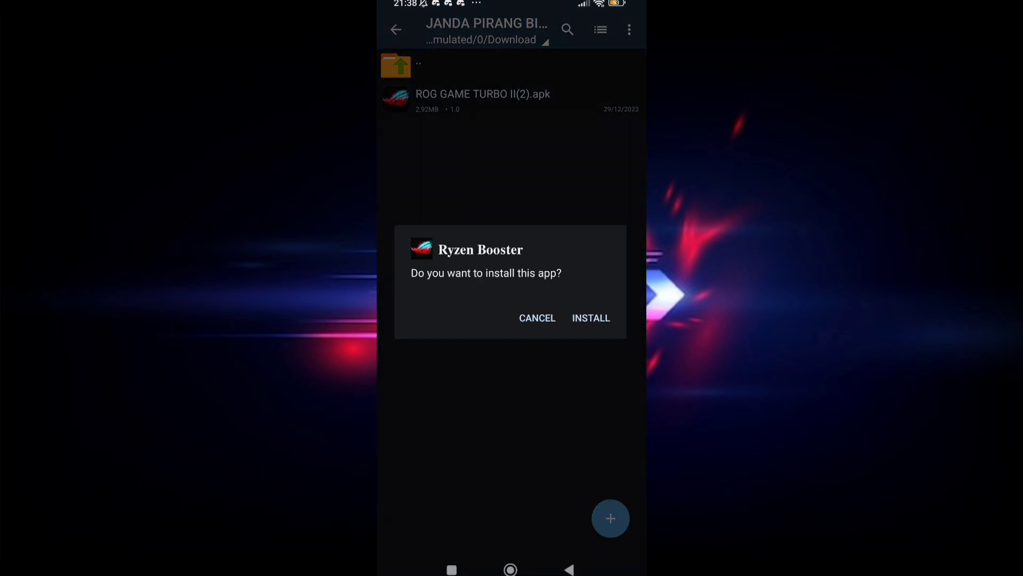
Install Ryzen Booster, let the security scan pass, and return to the home screen.
{"action": "left_click", "coordinate": [589, 317]}
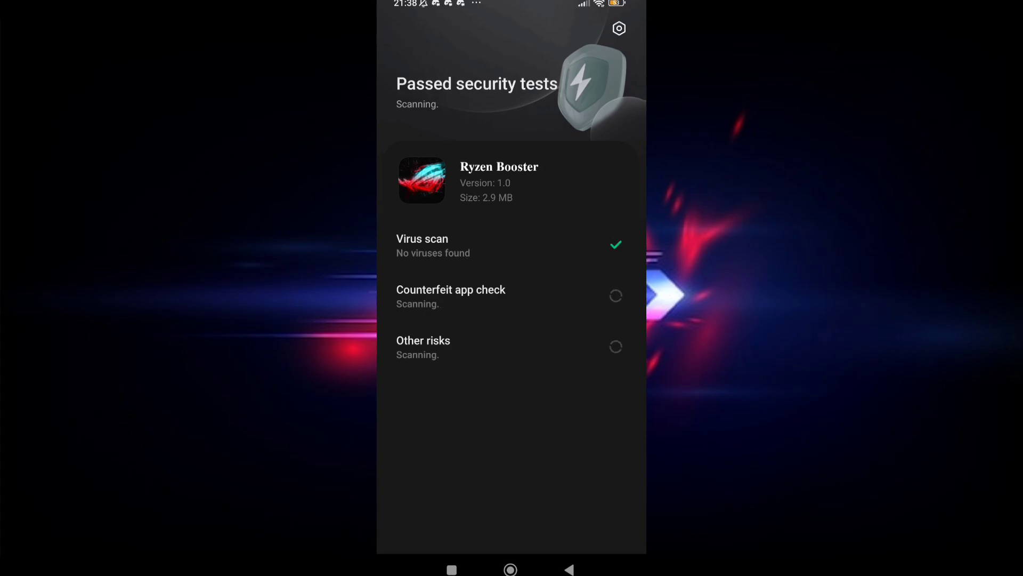
{"action": "left_click", "coordinate": [510, 570]}
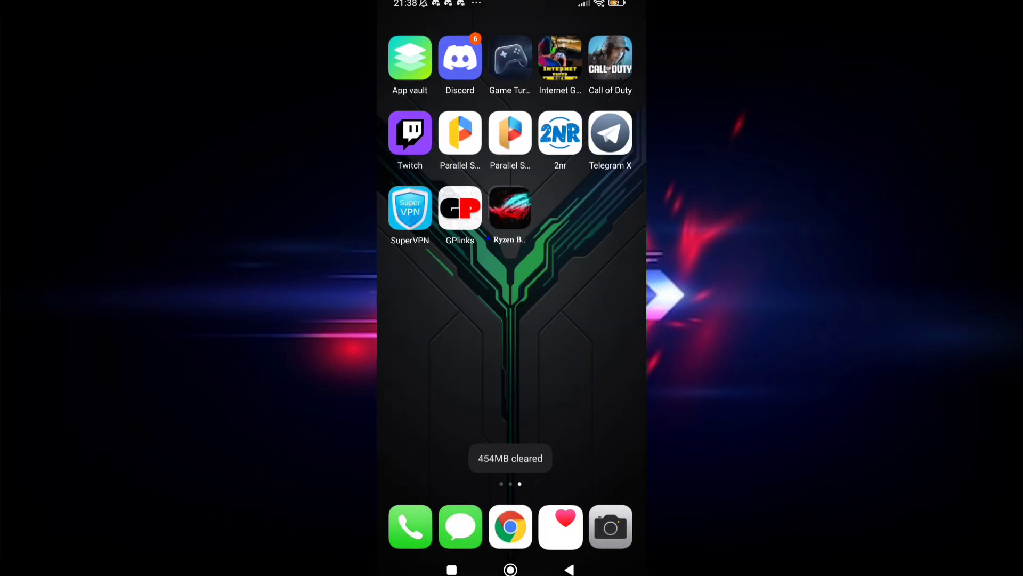
Launch Ryzen Booster and add Internet Gamer Cafe Simulator, Call of Duty and Roblox via PILIH GAME.
{"action": "left_click", "coordinate": [509, 208]}
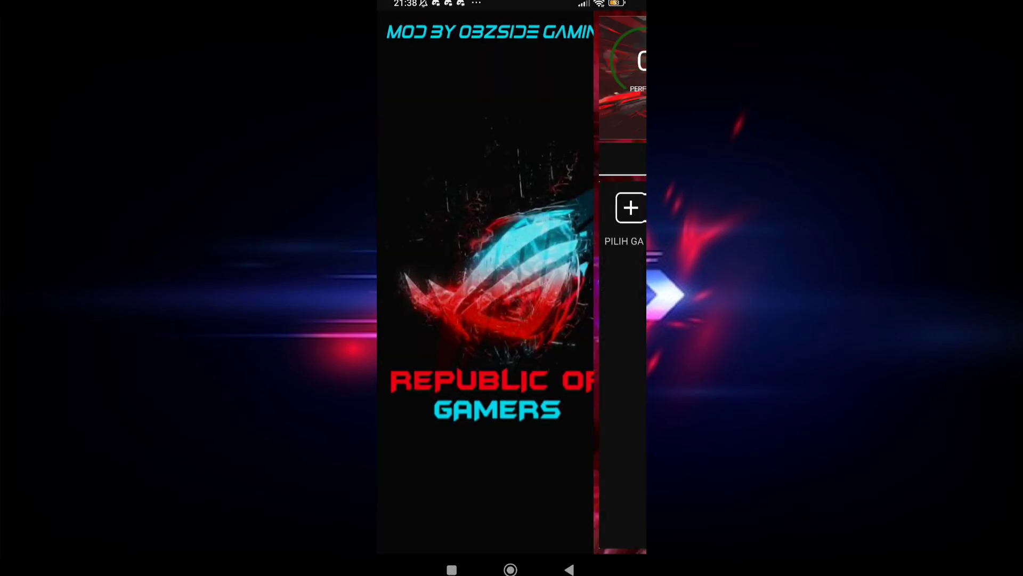
{"action": "left_click", "coordinate": [630, 208]}
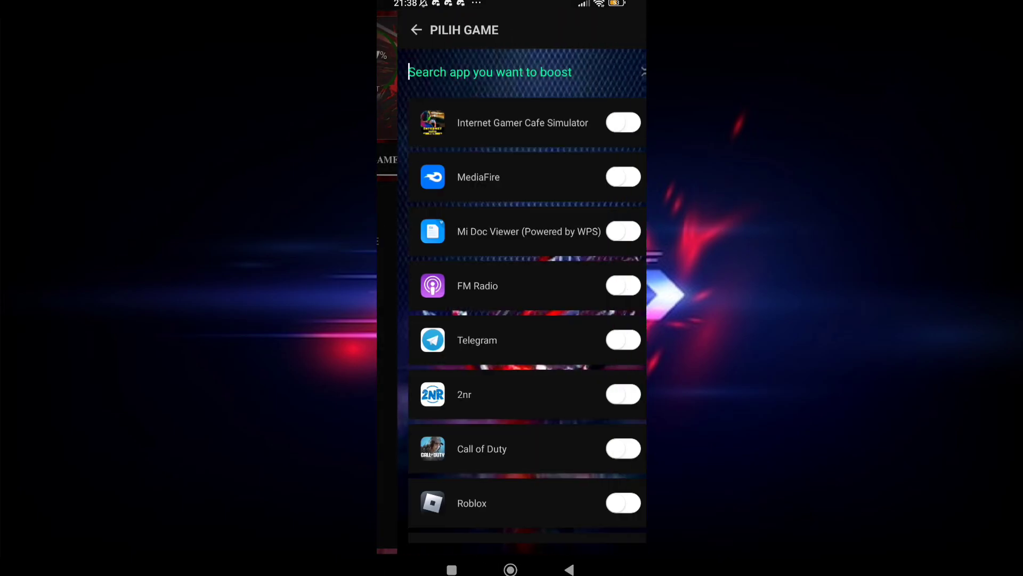
{"action": "left_click", "coordinate": [622, 122]}
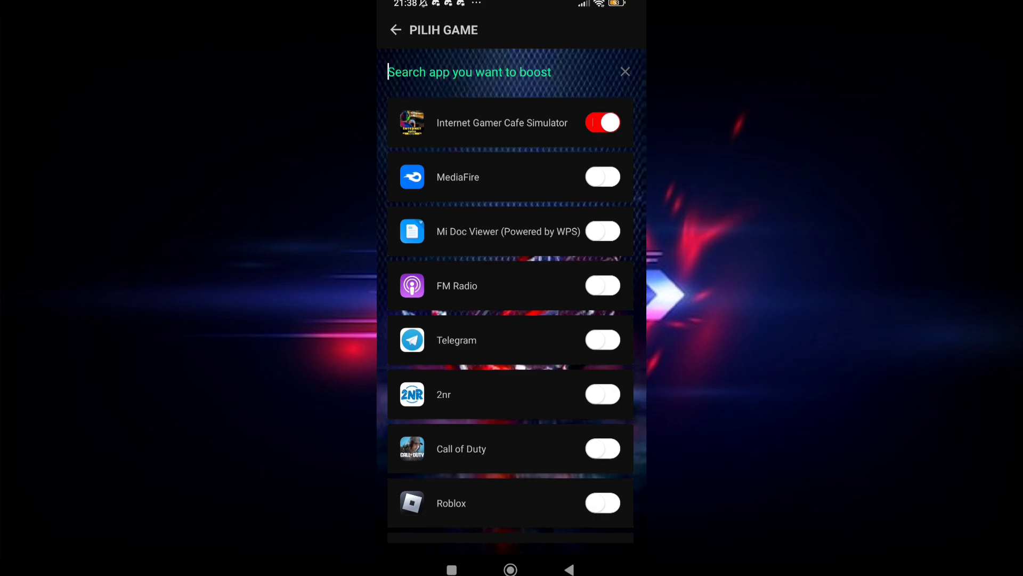
{"action": "scroll", "scroll_direction": "down", "scroll_amount": 3}
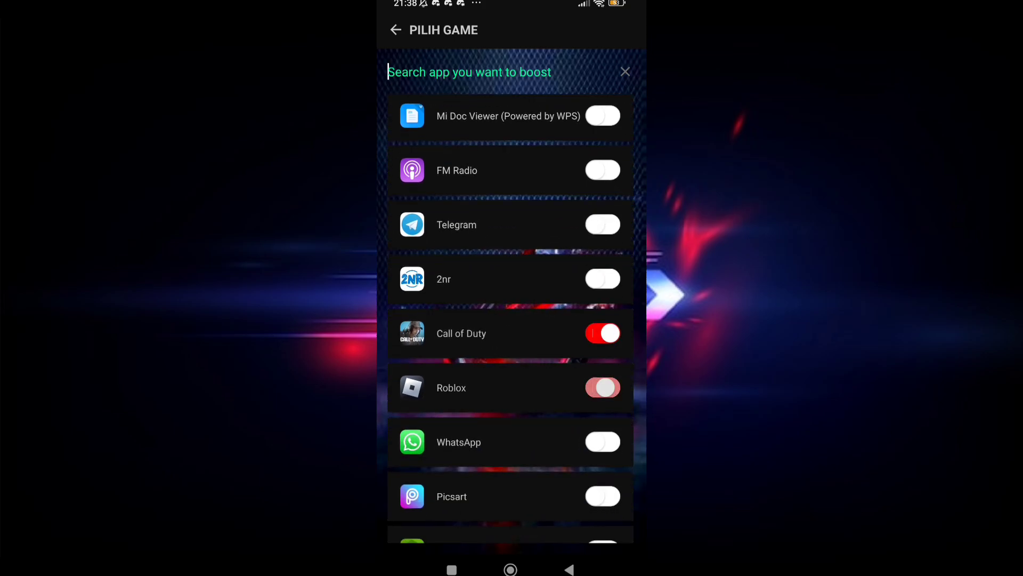
{"action": "left_click", "coordinate": [469, 72]}
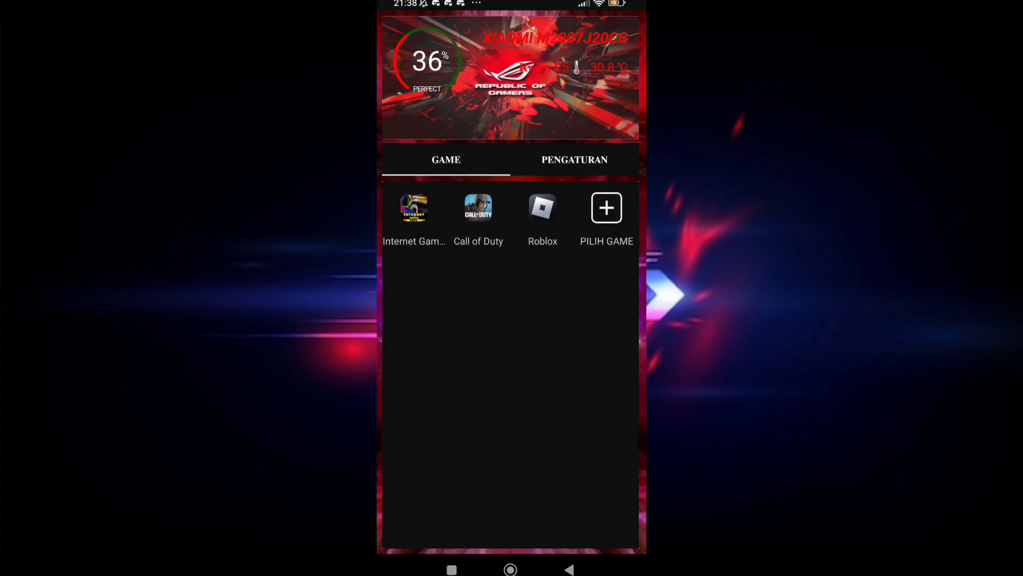
Enable Anti Force Close, CPU & GPU and Booster GPU in PENGATURAN, then go home.
{"action": "left_click", "coordinate": [573, 158]}
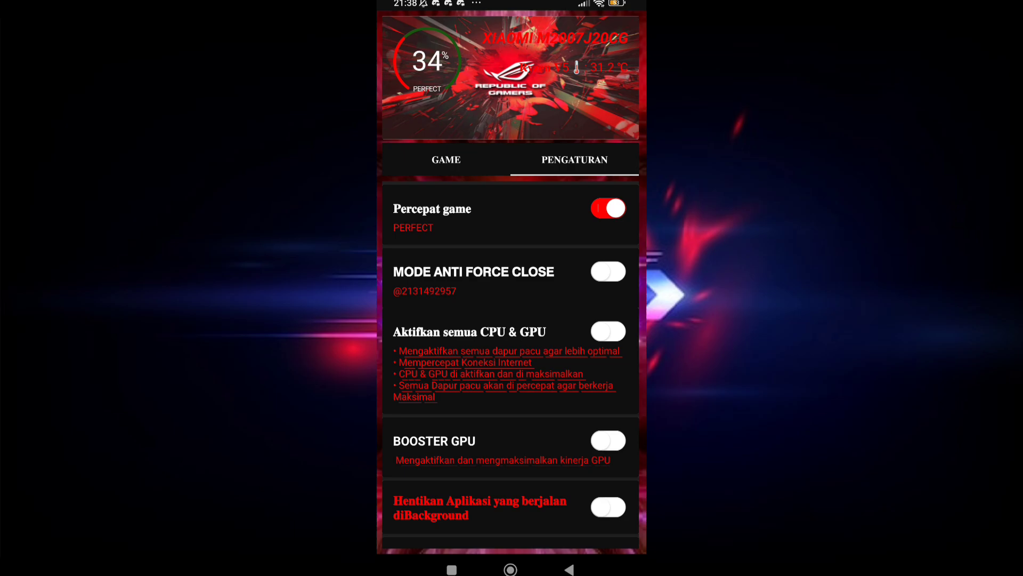
{"action": "left_click", "coordinate": [607, 271]}
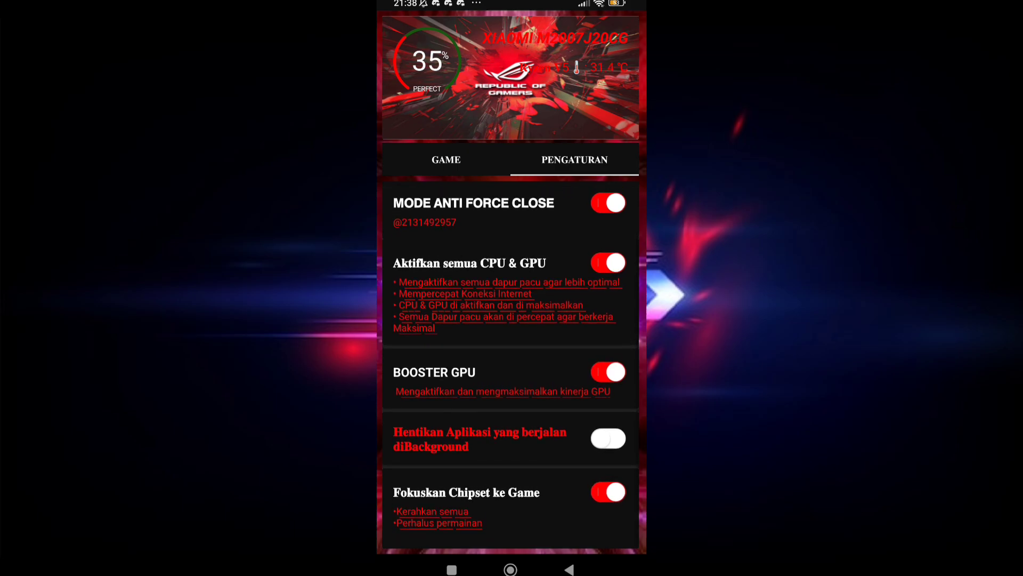
{"action": "scroll", "scroll_direction": "down", "scroll_amount": 3}
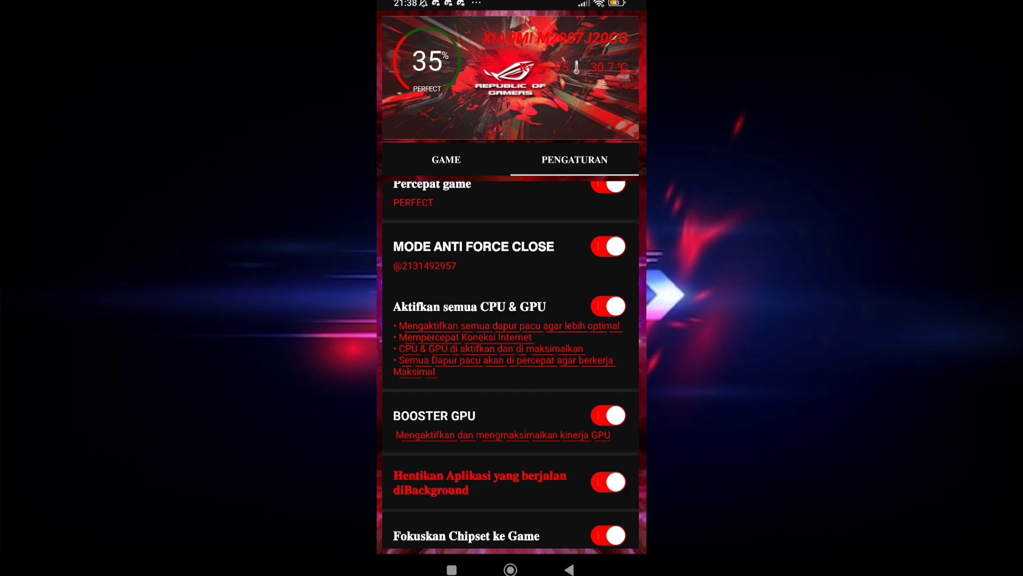
{"action": "scroll", "scroll_direction": "up", "scroll_amount": 3}
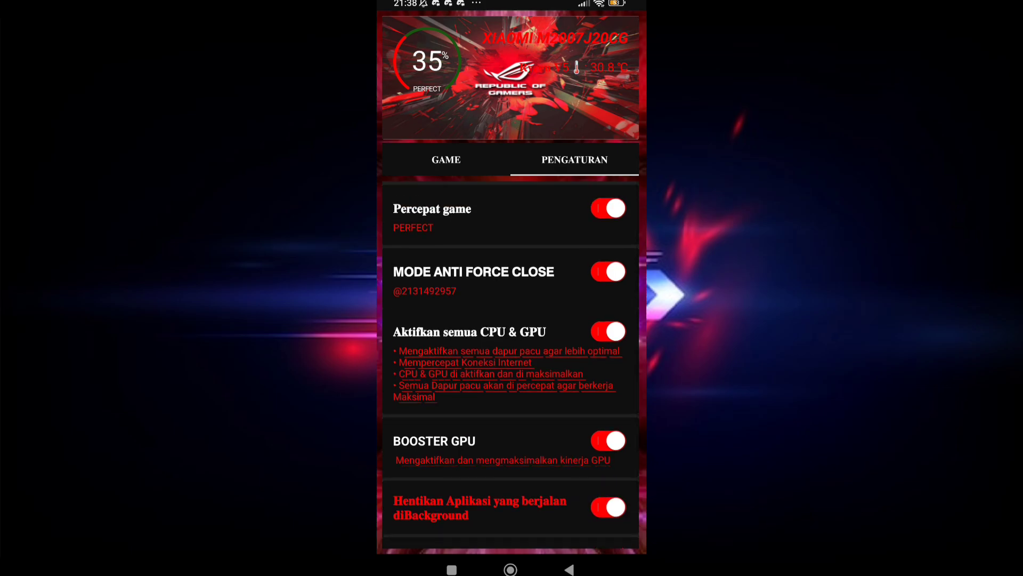
{"action": "left_click", "coordinate": [509, 569]}
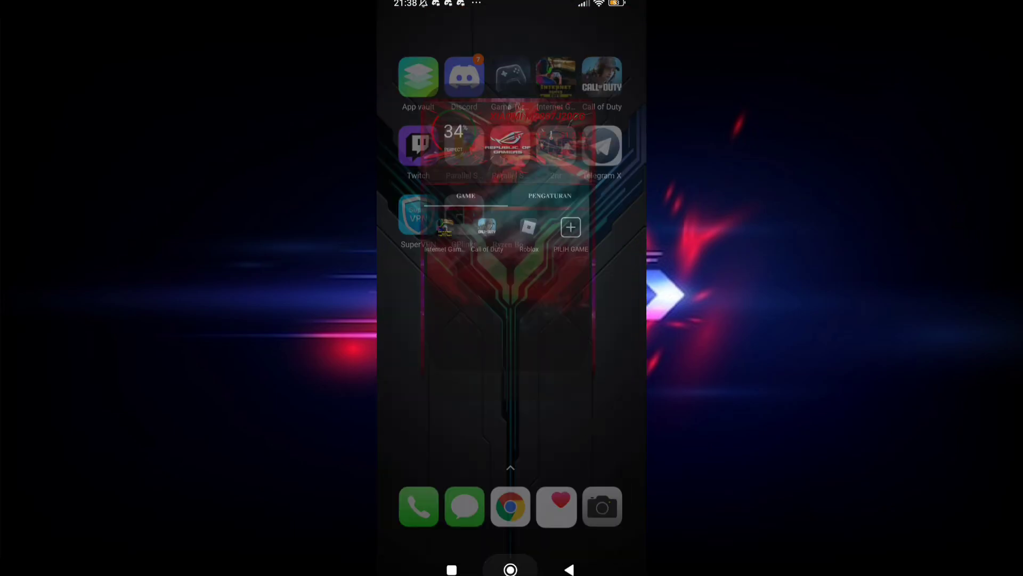